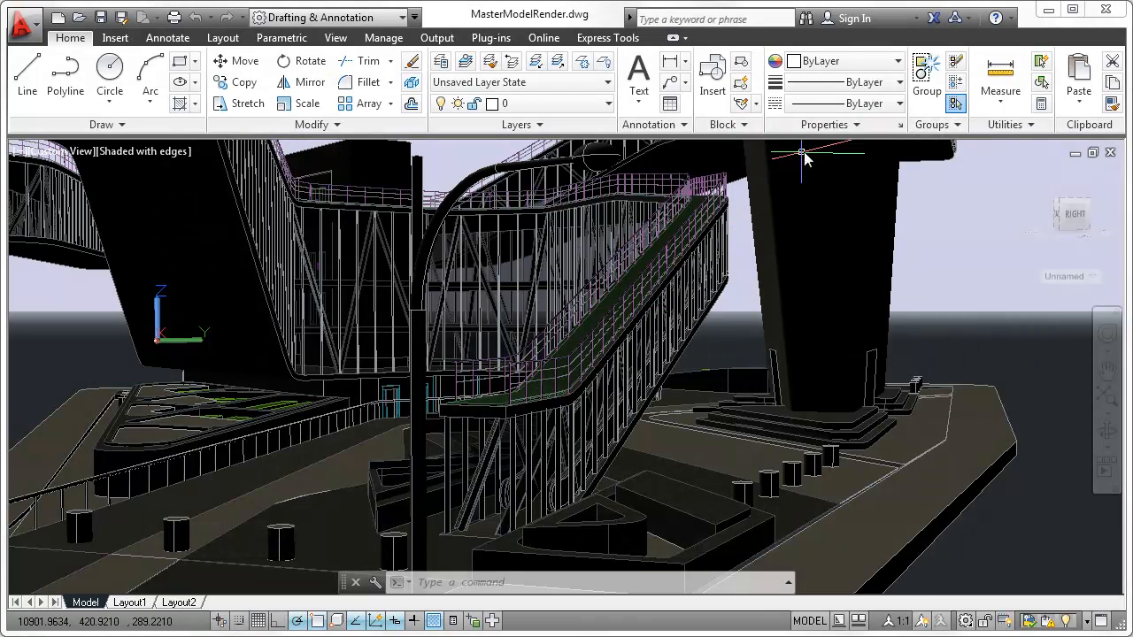
- Choose Sign In to Autodesk 360 from the title-bar account menu
click(917, 18)
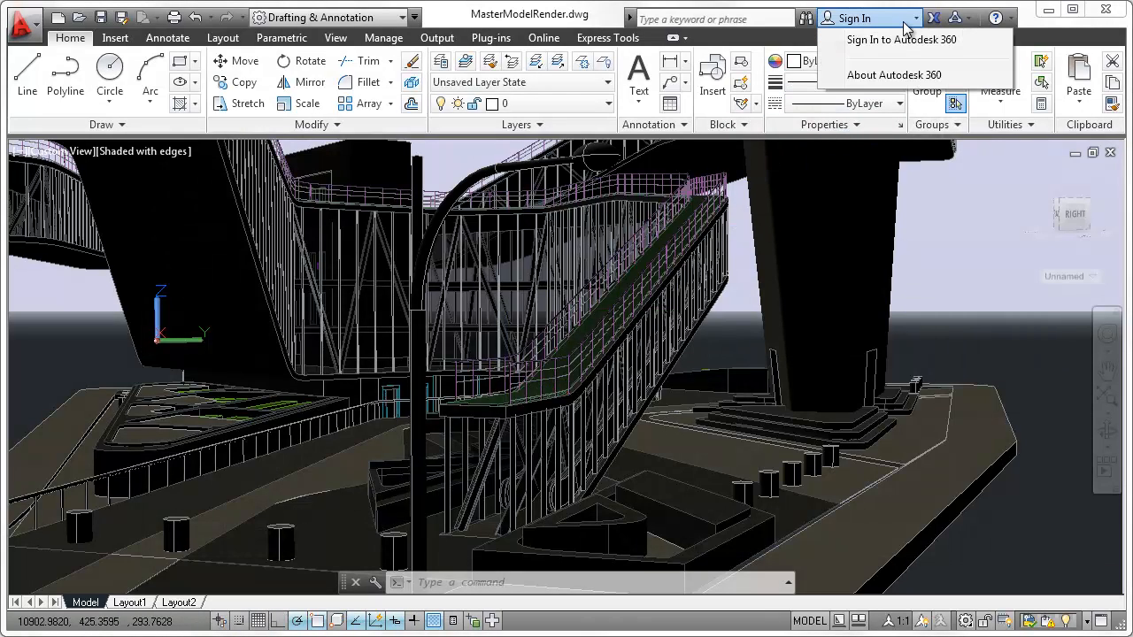
click(901, 39)
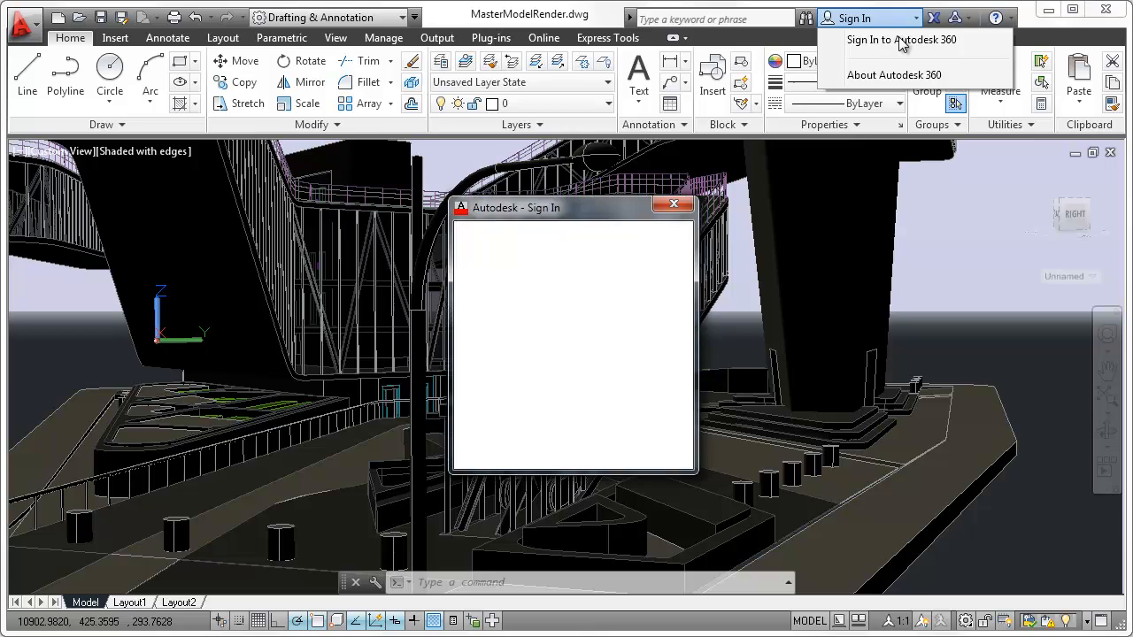
click(901, 39)
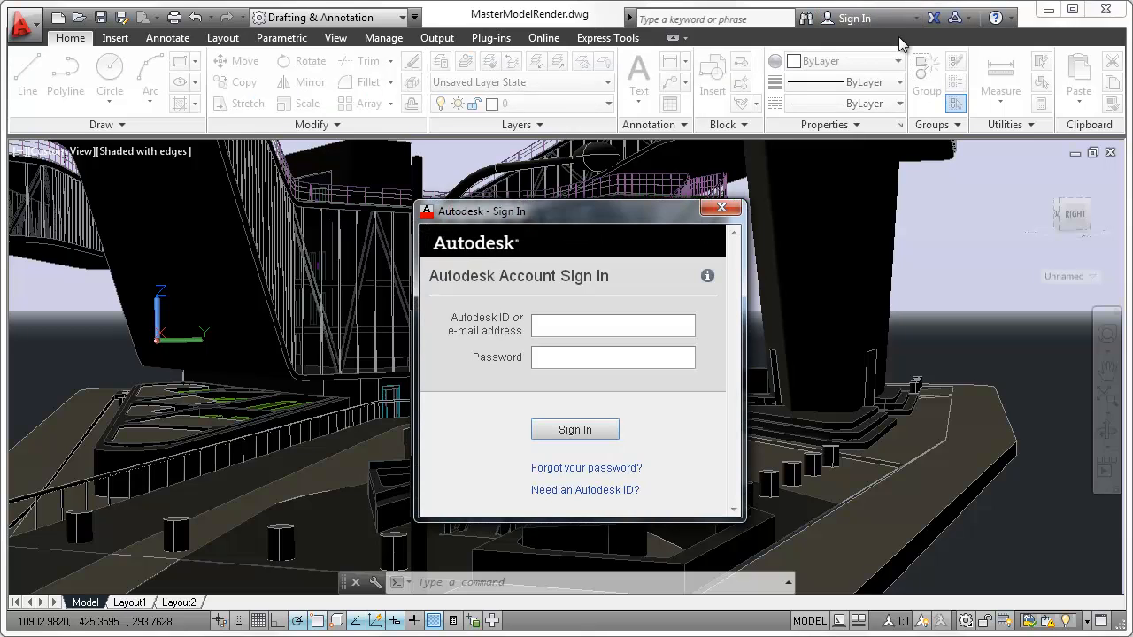
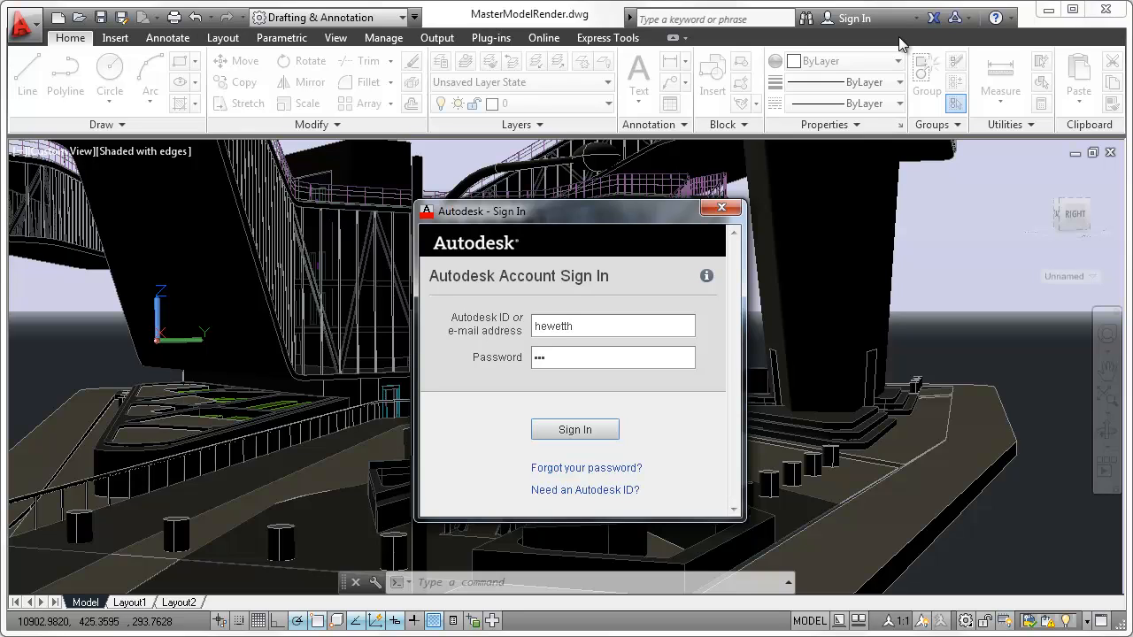
text(password)
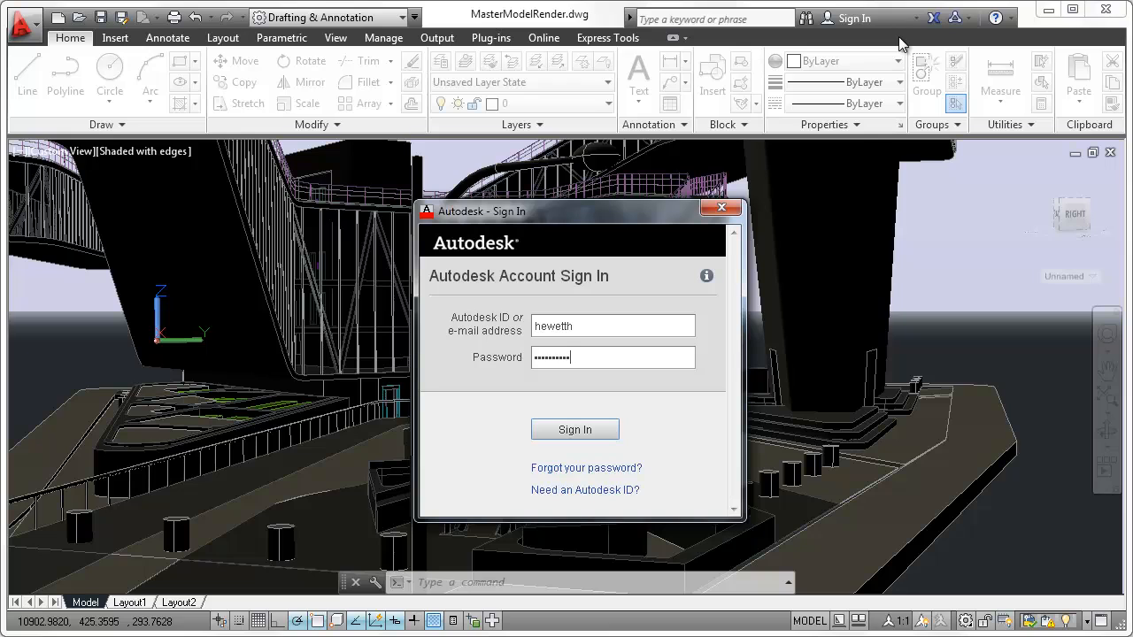
click(573, 431)
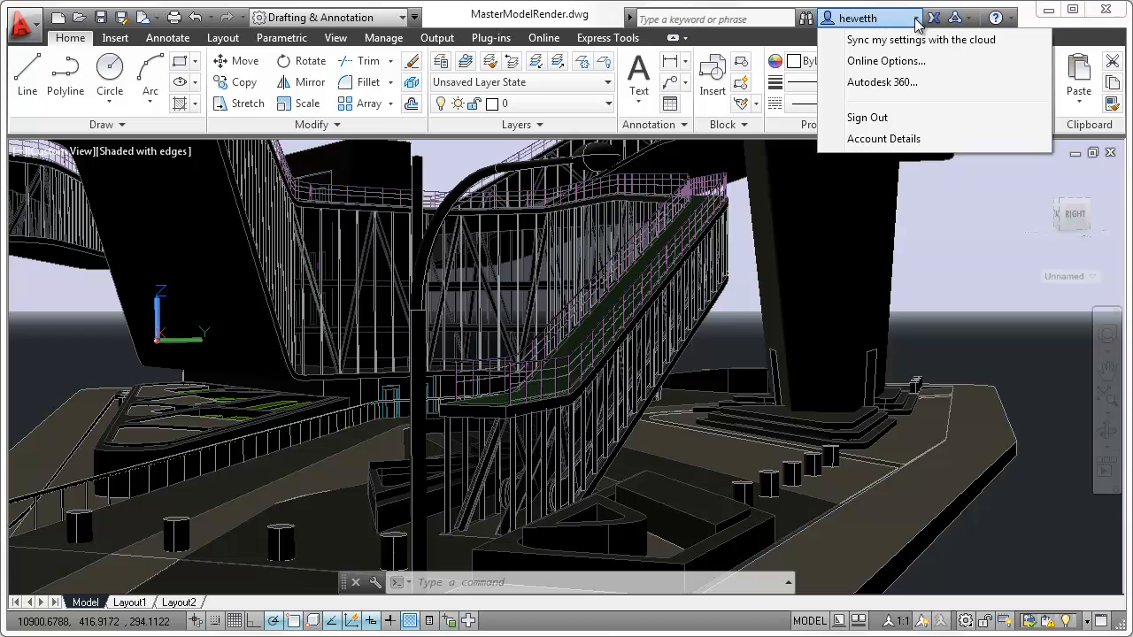
mouse_move(881, 82)
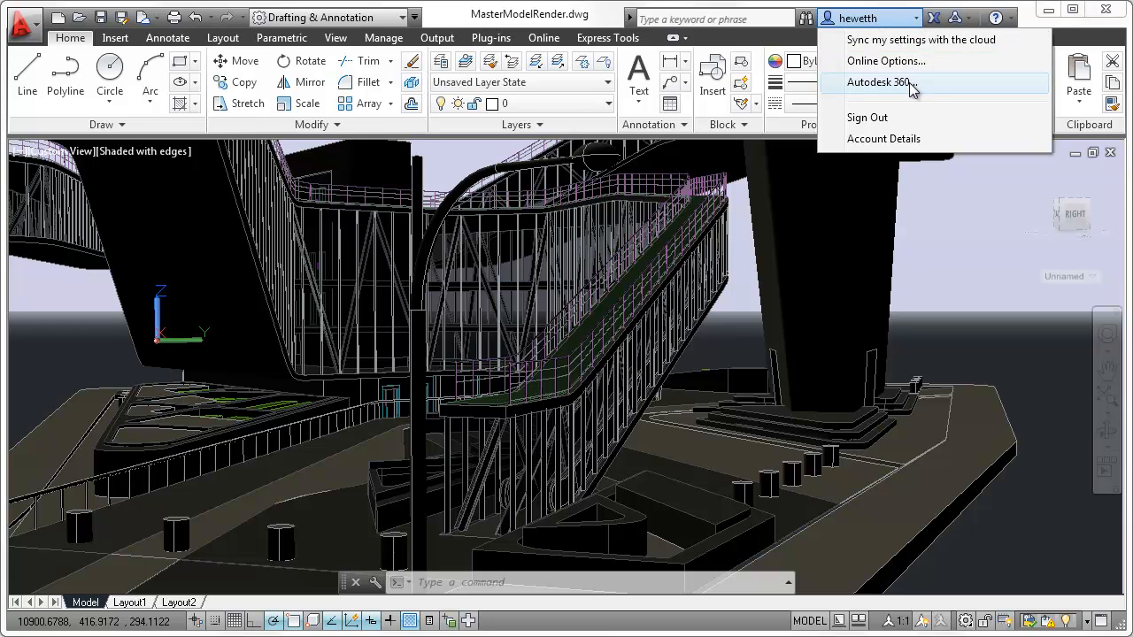
mouse_move(906, 117)
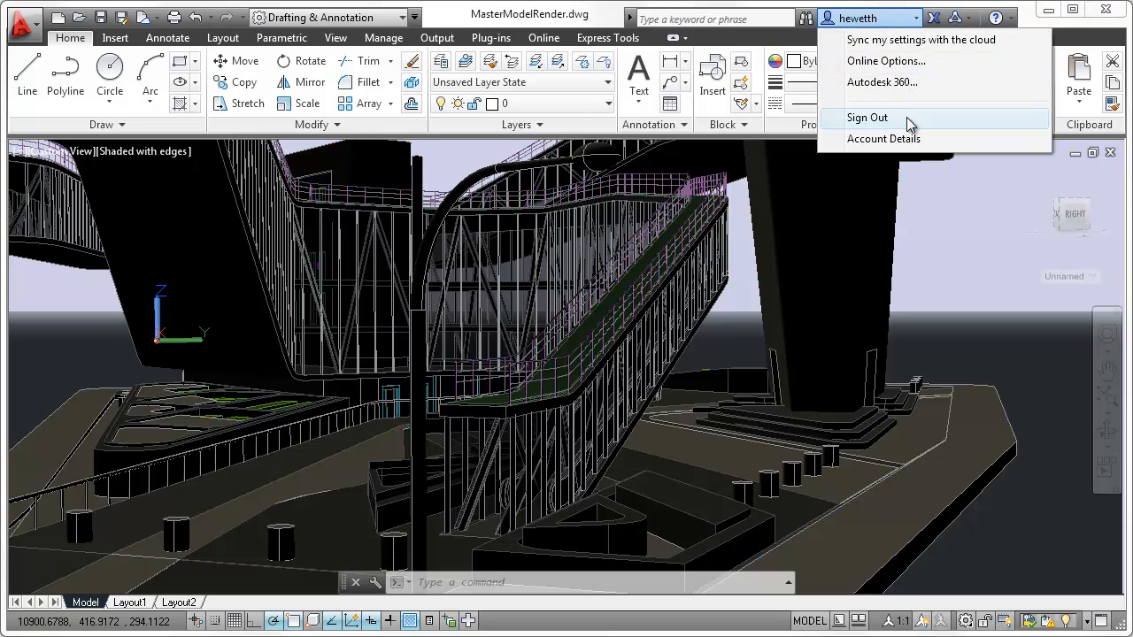
mouse_move(659, 105)
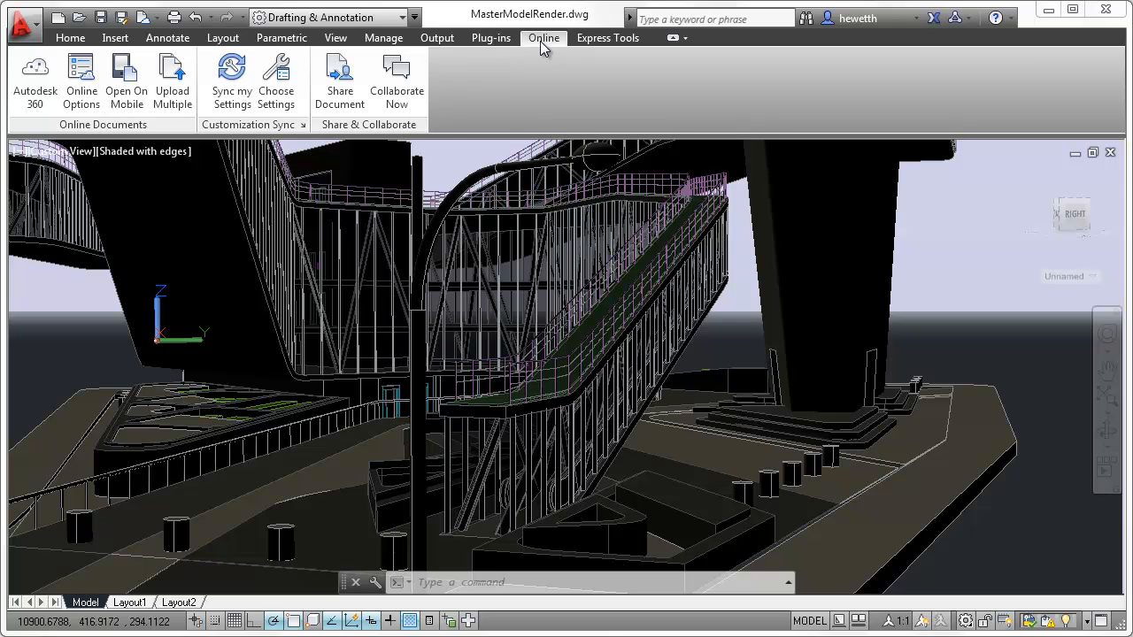
mouse_move(81, 80)
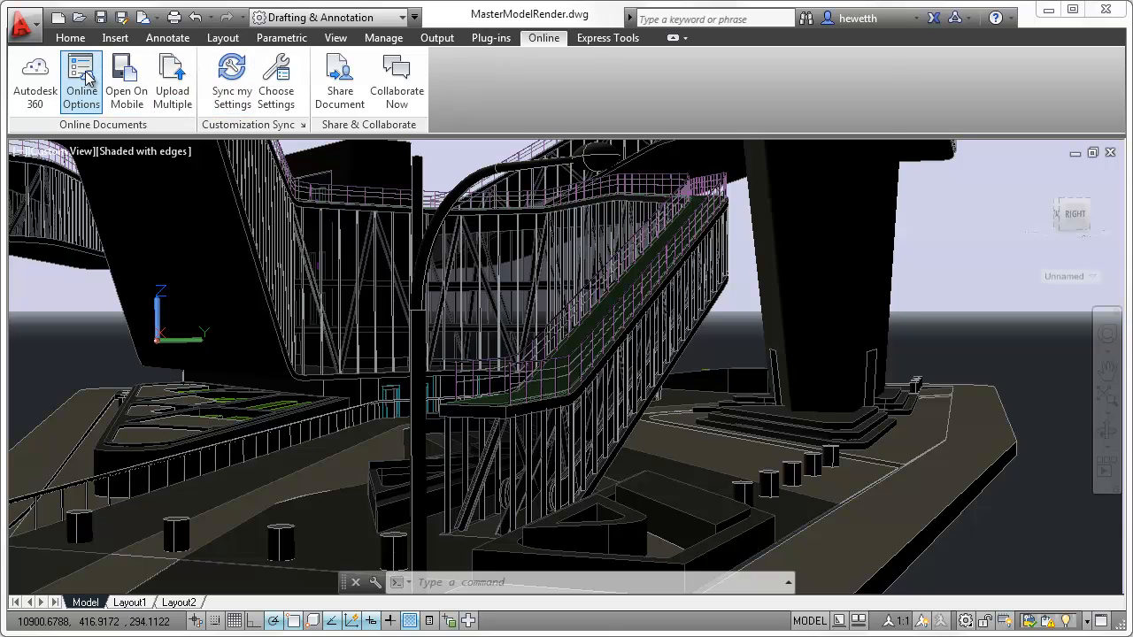
- Bring up the Online Options for Autodesk 360 cloud storage and sync
click(81, 80)
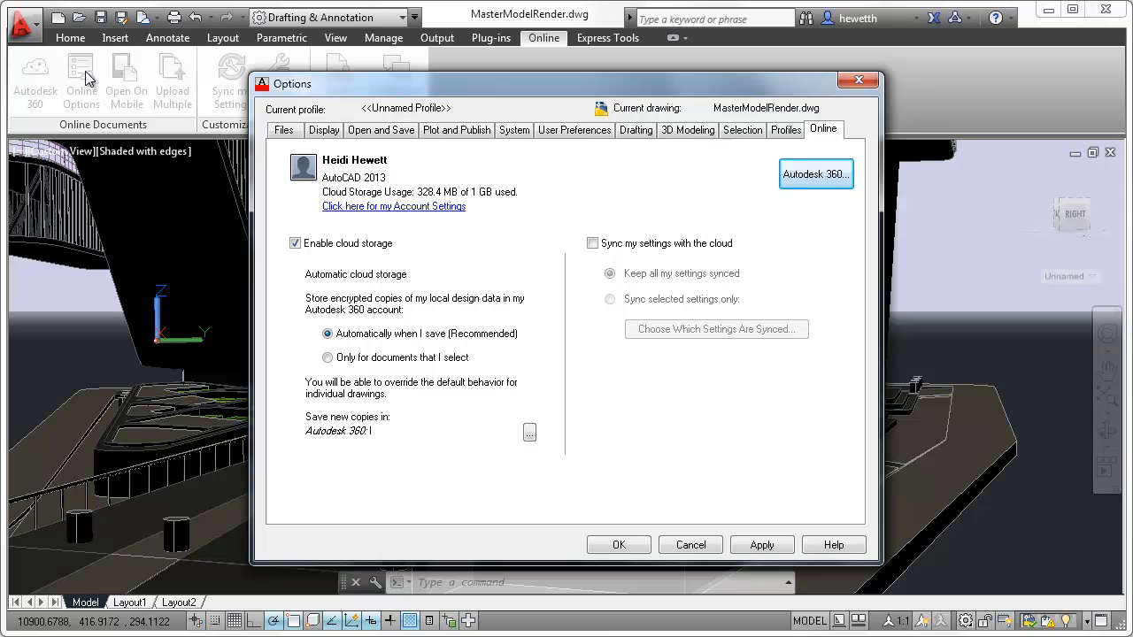
mouse_move(294, 110)
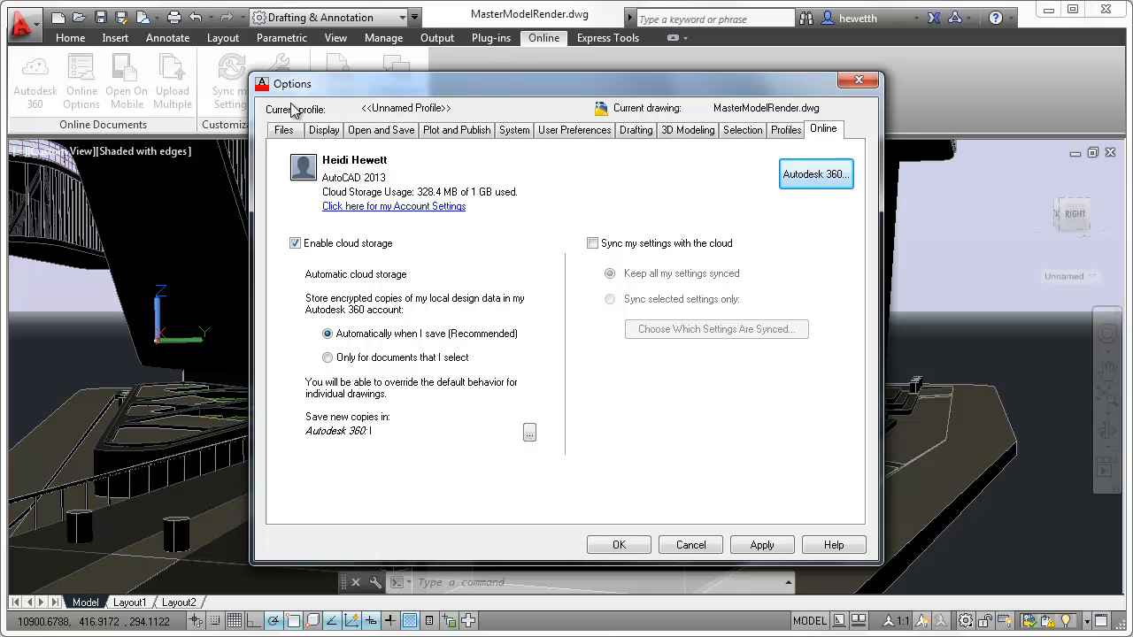
mouse_move(828, 148)
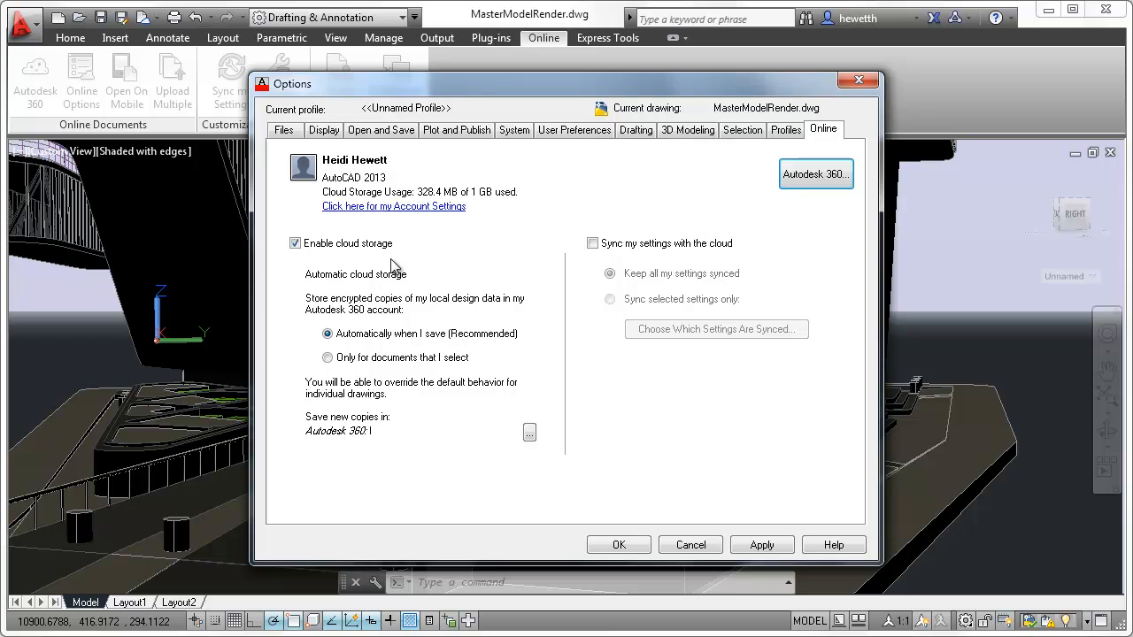
mouse_move(296, 254)
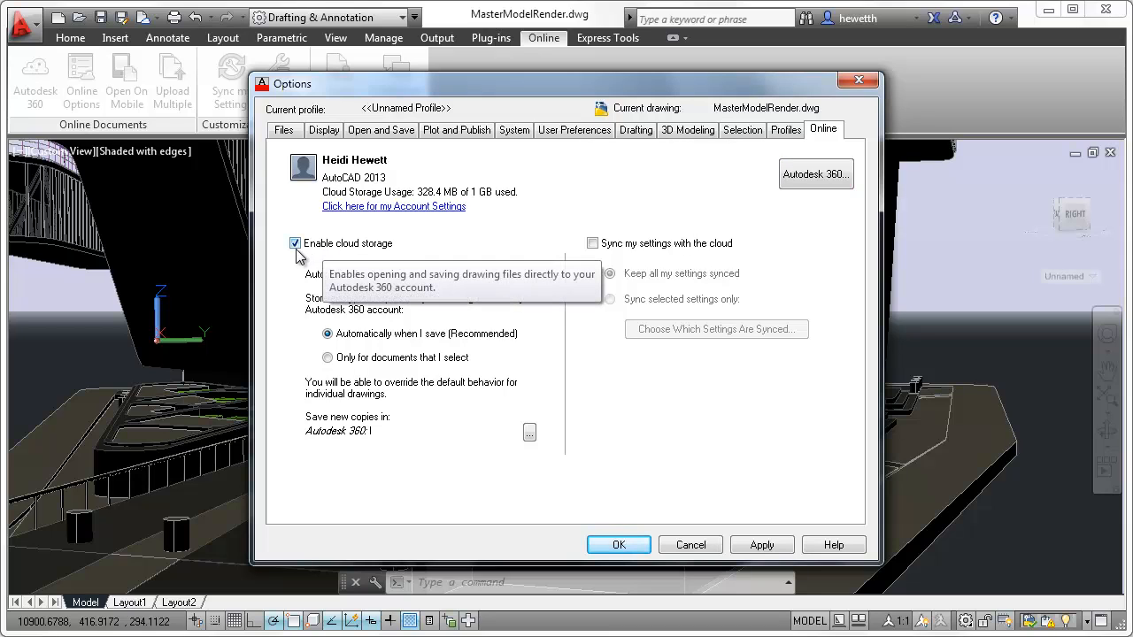
mouse_move(337, 310)
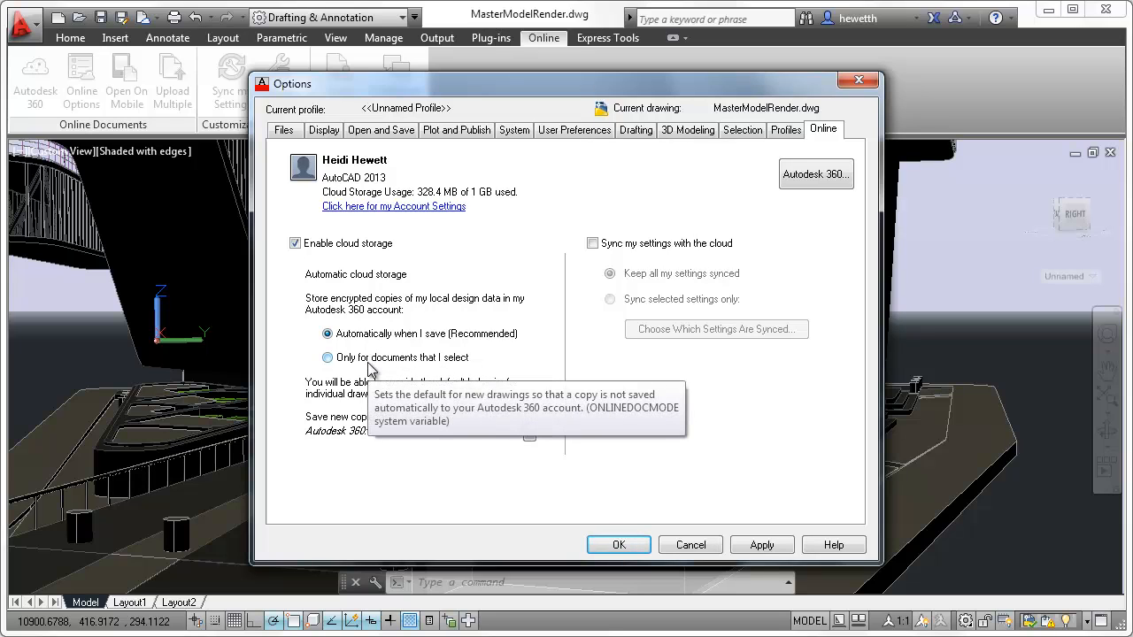
mouse_move(528, 297)
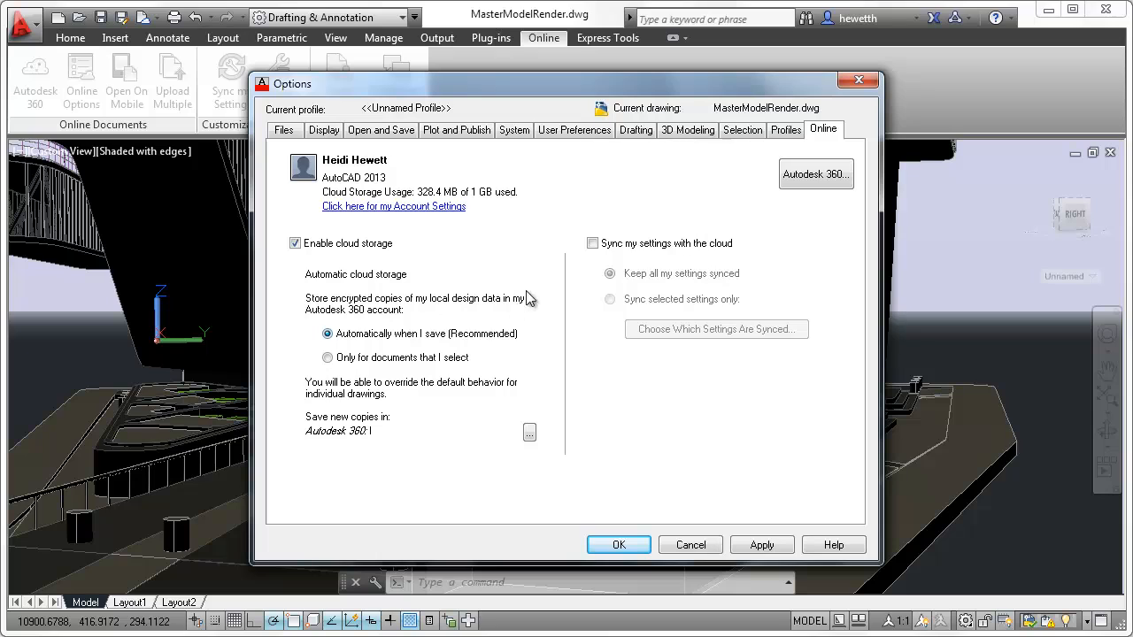
- Toggle 'Sync my settings with the cloud' on and back off, leaving sync disabled
click(592, 244)
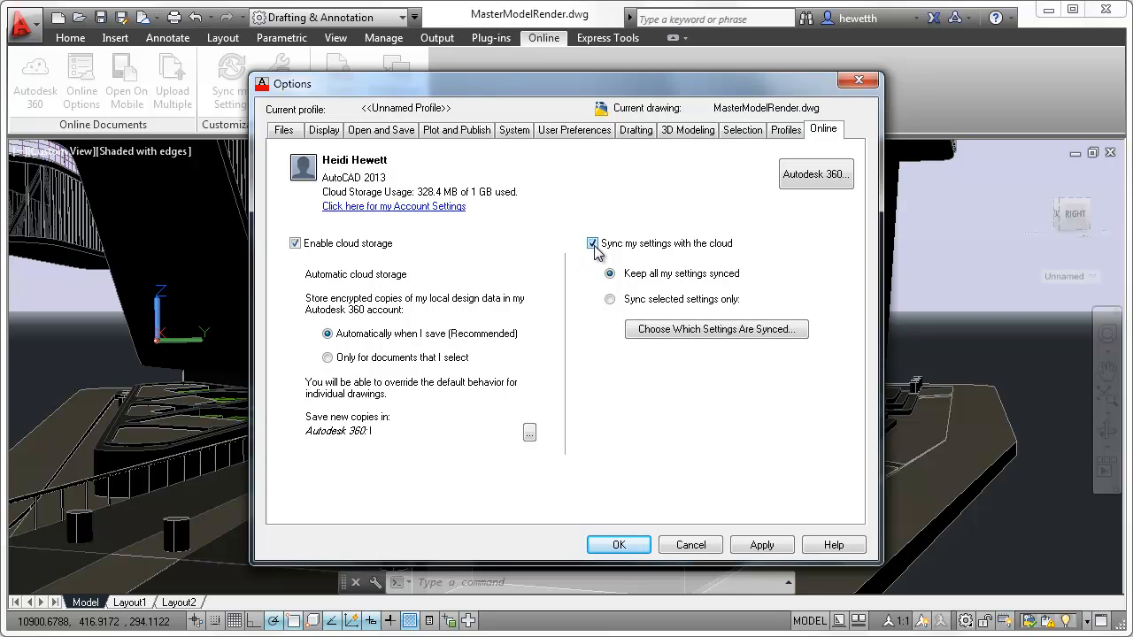
click(591, 245)
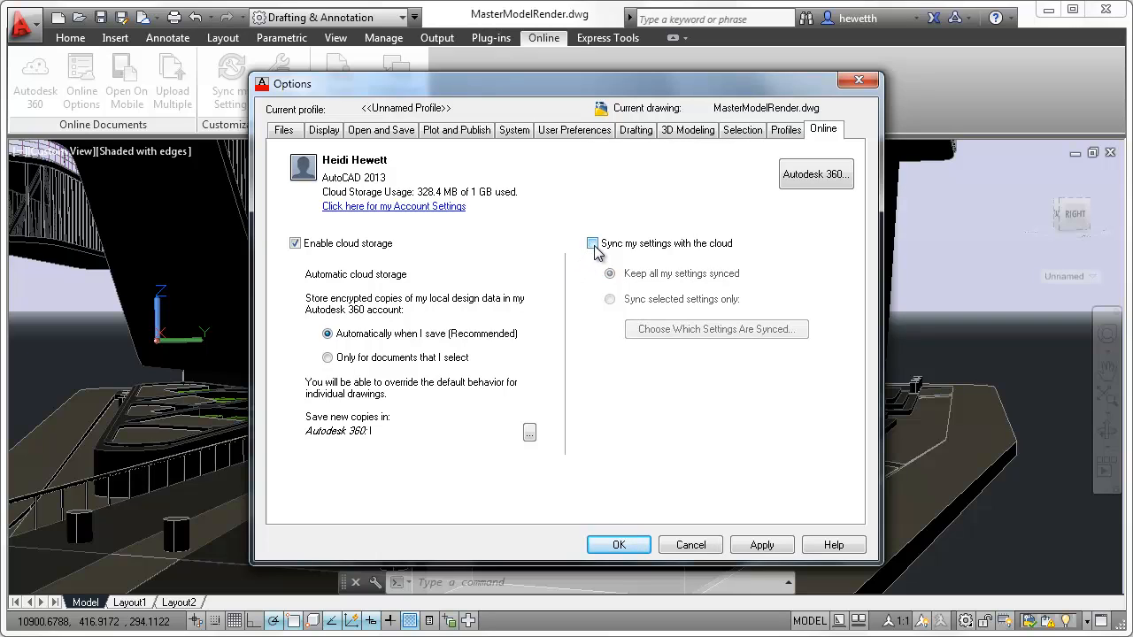